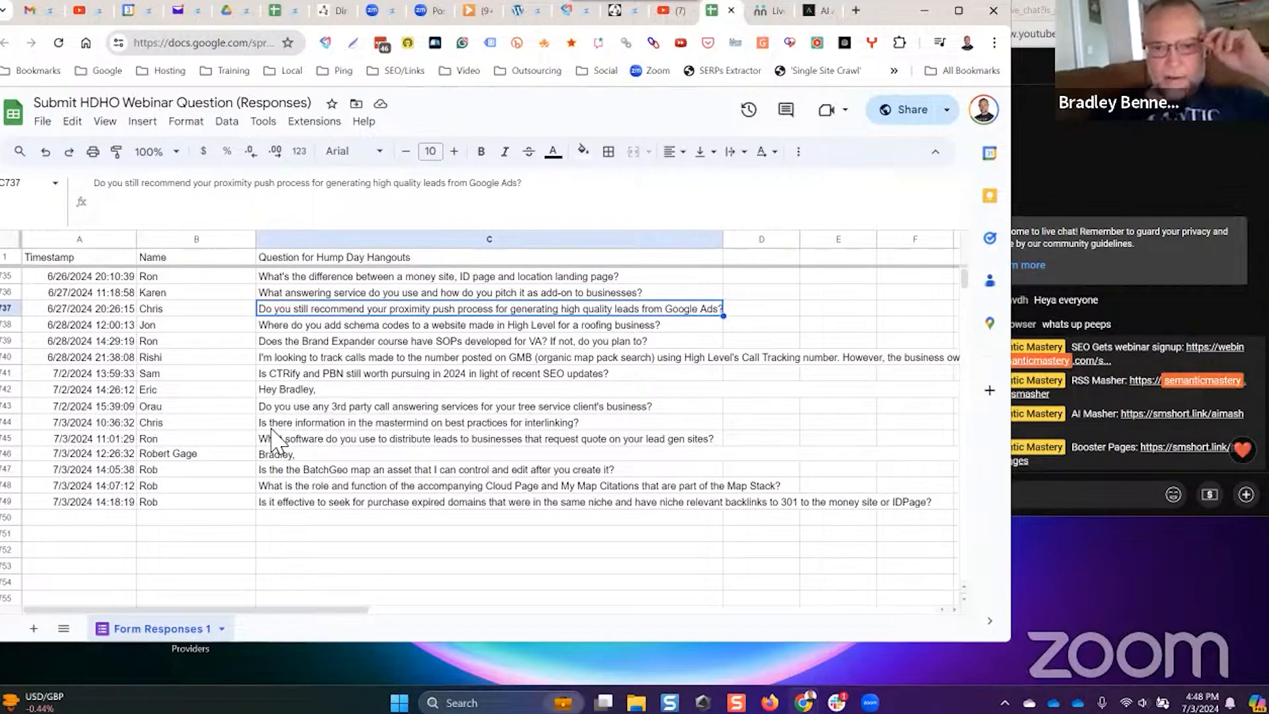
mouse_move(727, 239)
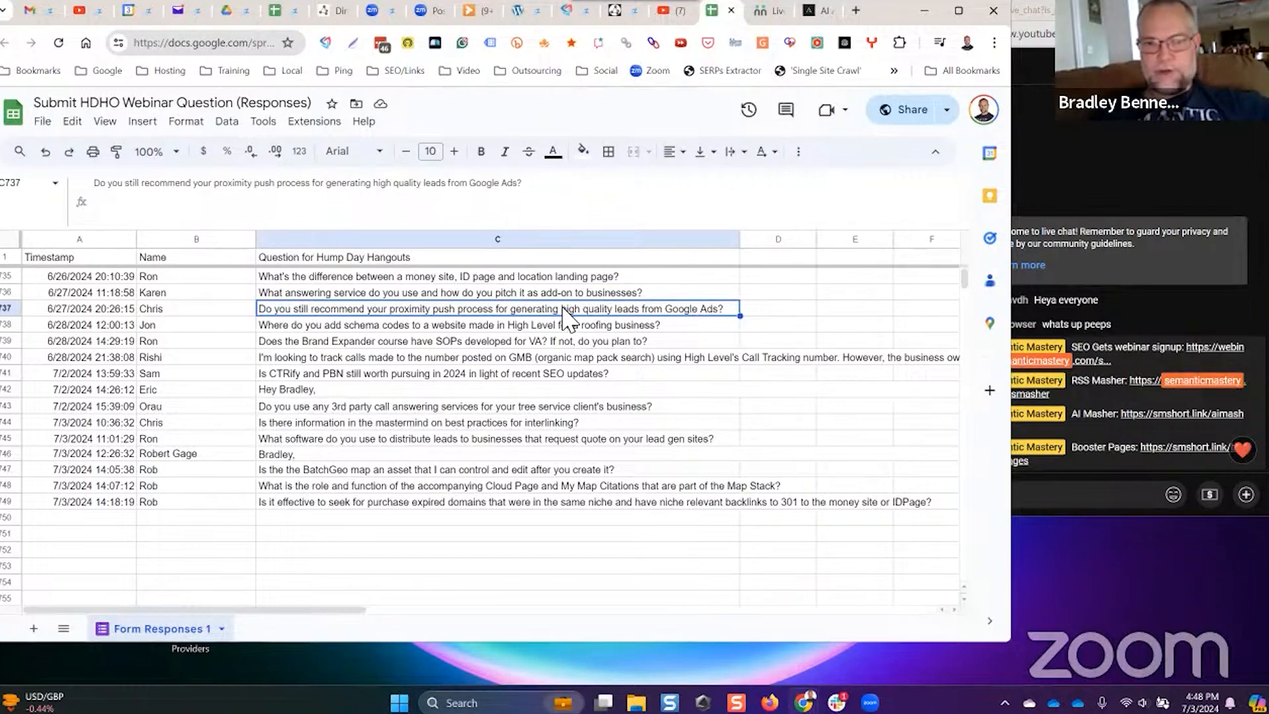
mouse_move(576, 314)
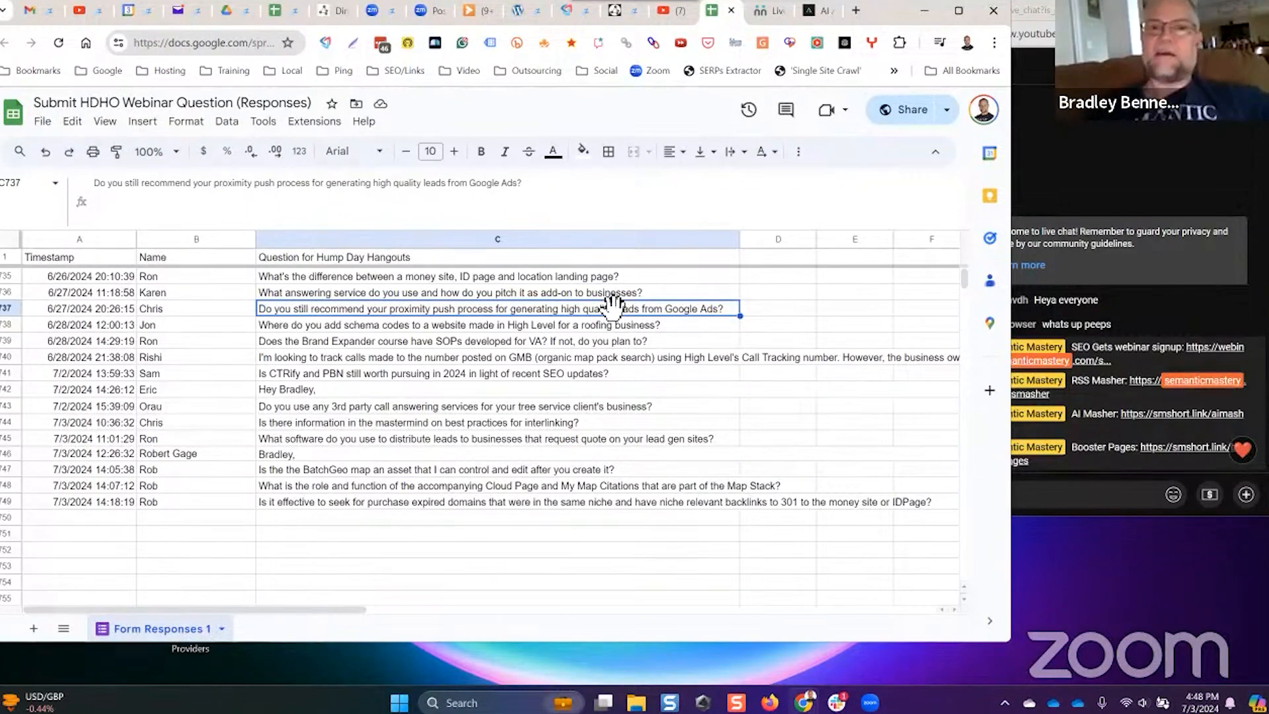
mouse_move(441, 316)
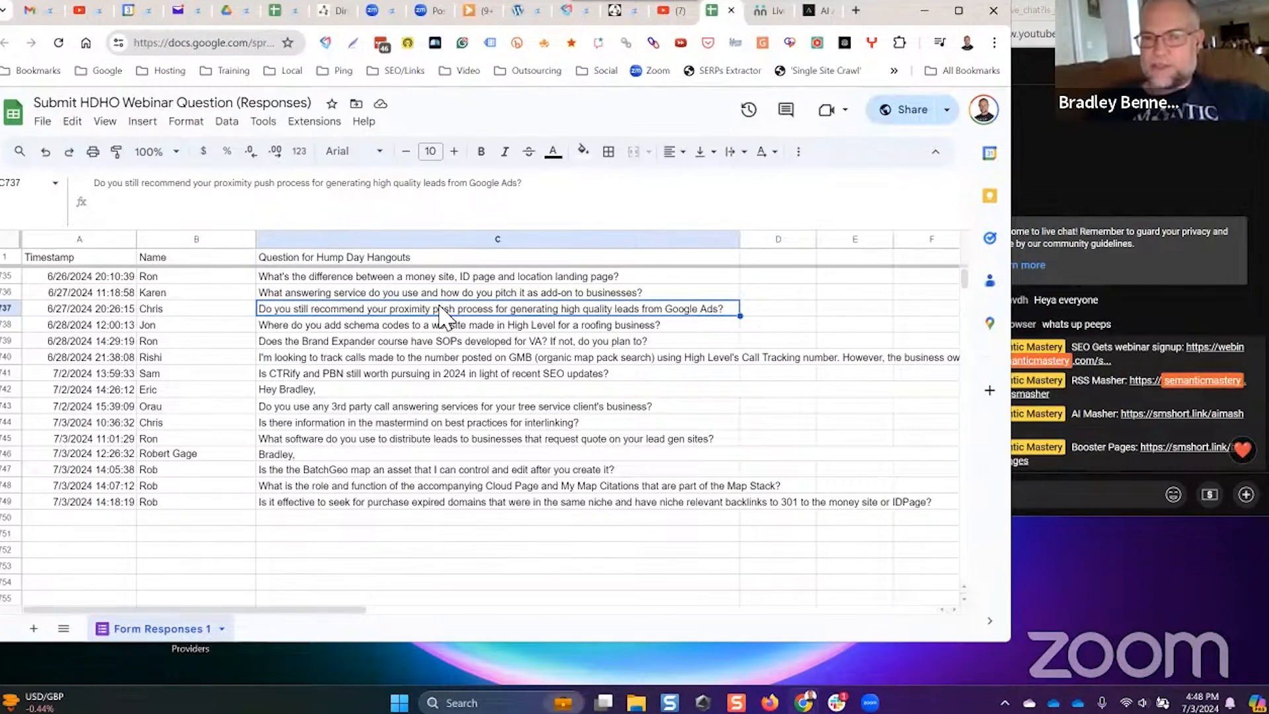
mouse_move(431, 351)
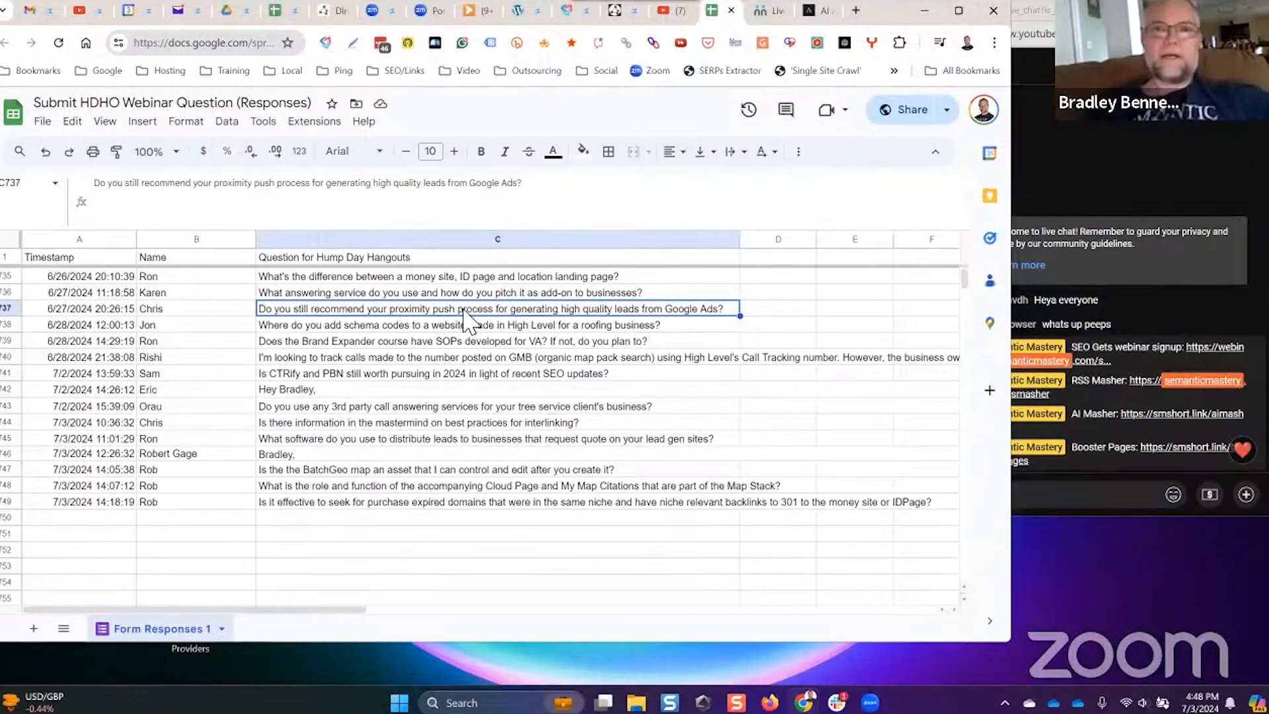
mouse_move(420, 322)
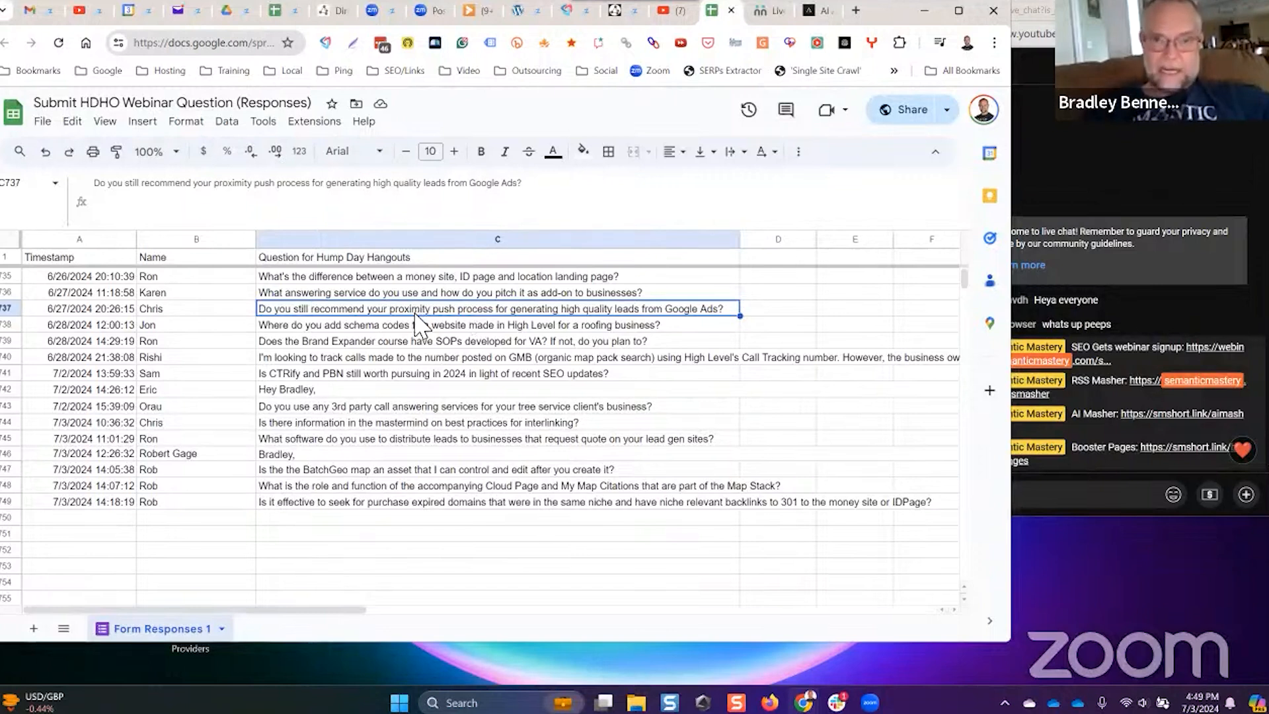
mouse_move(444, 322)
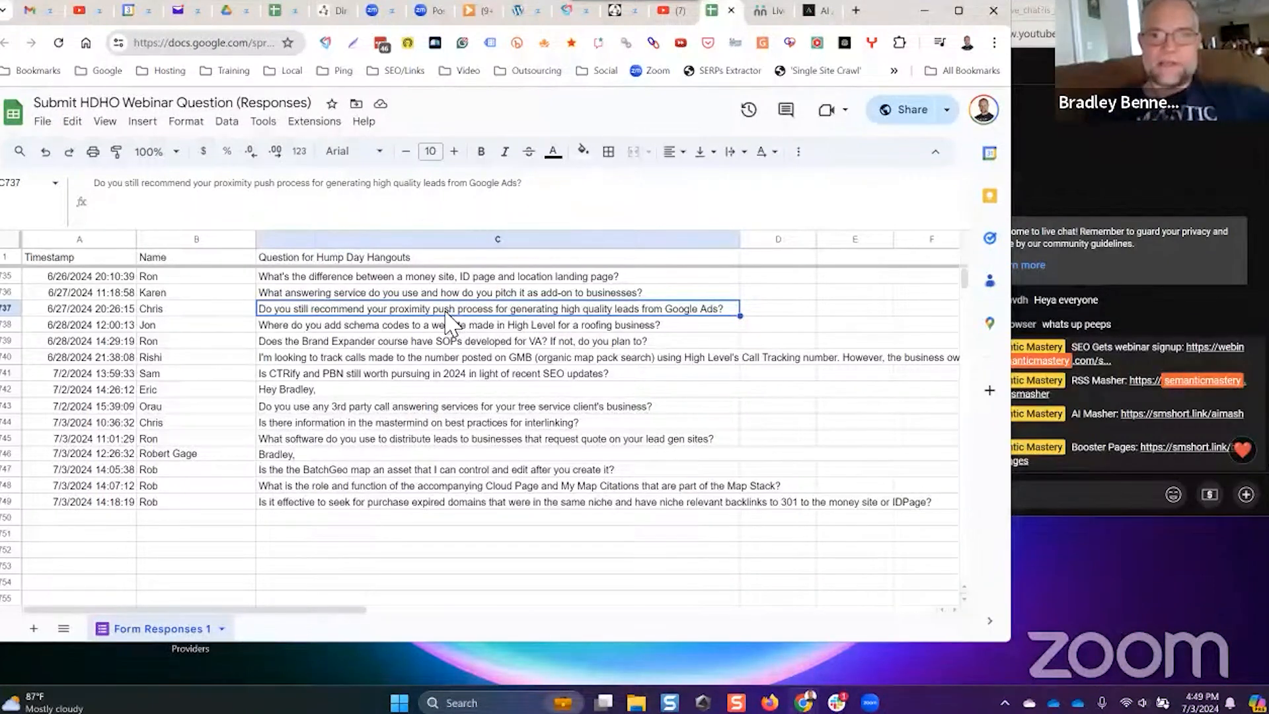
mouse_move(563, 327)
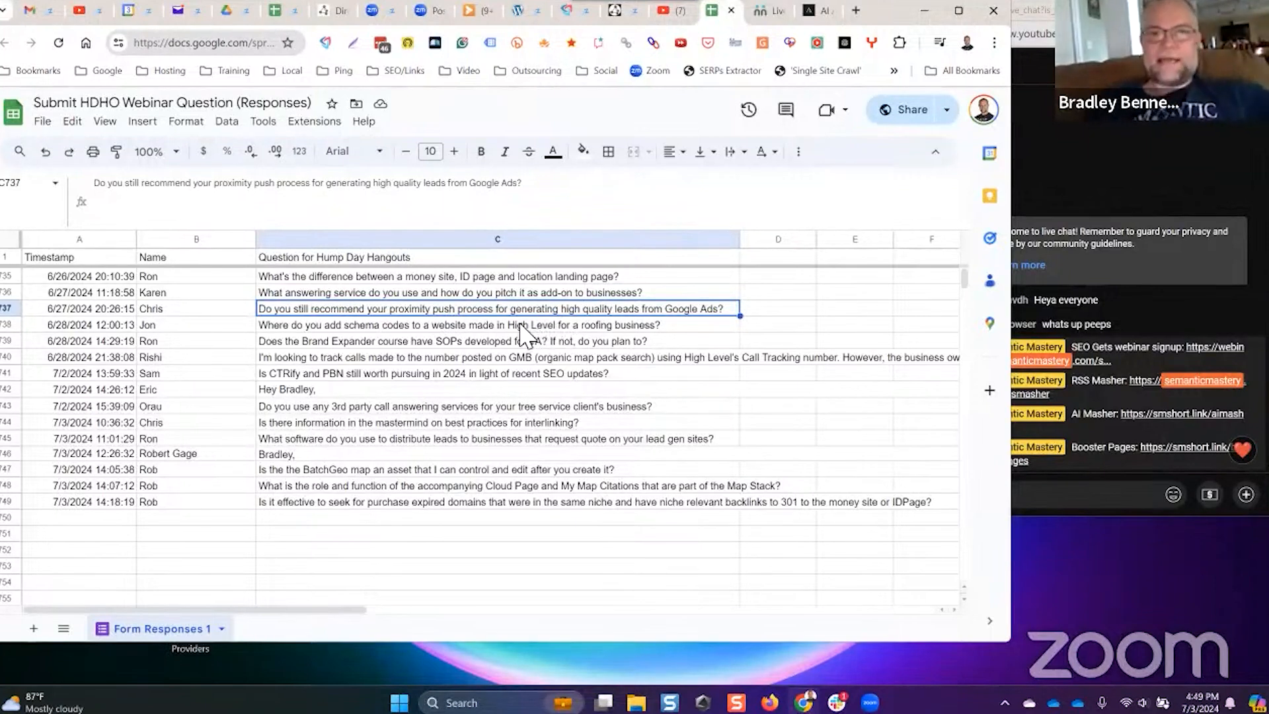
mouse_move(493, 316)
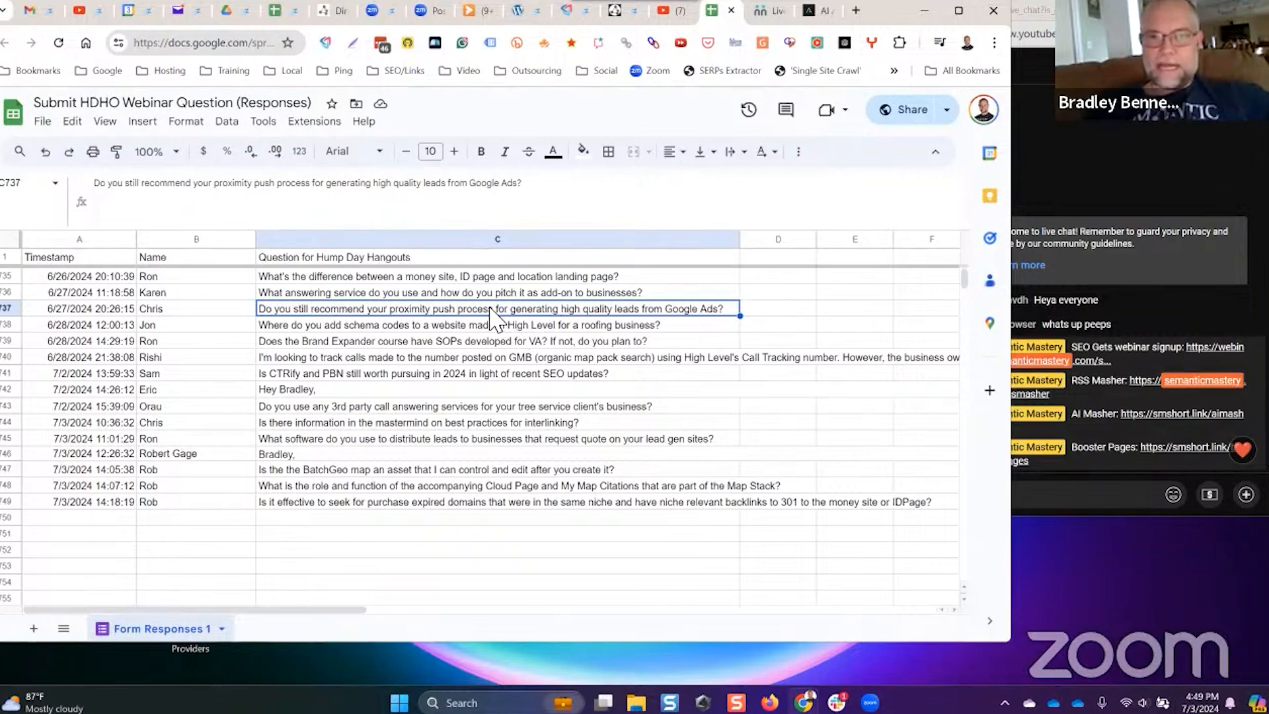
mouse_move(428, 326)
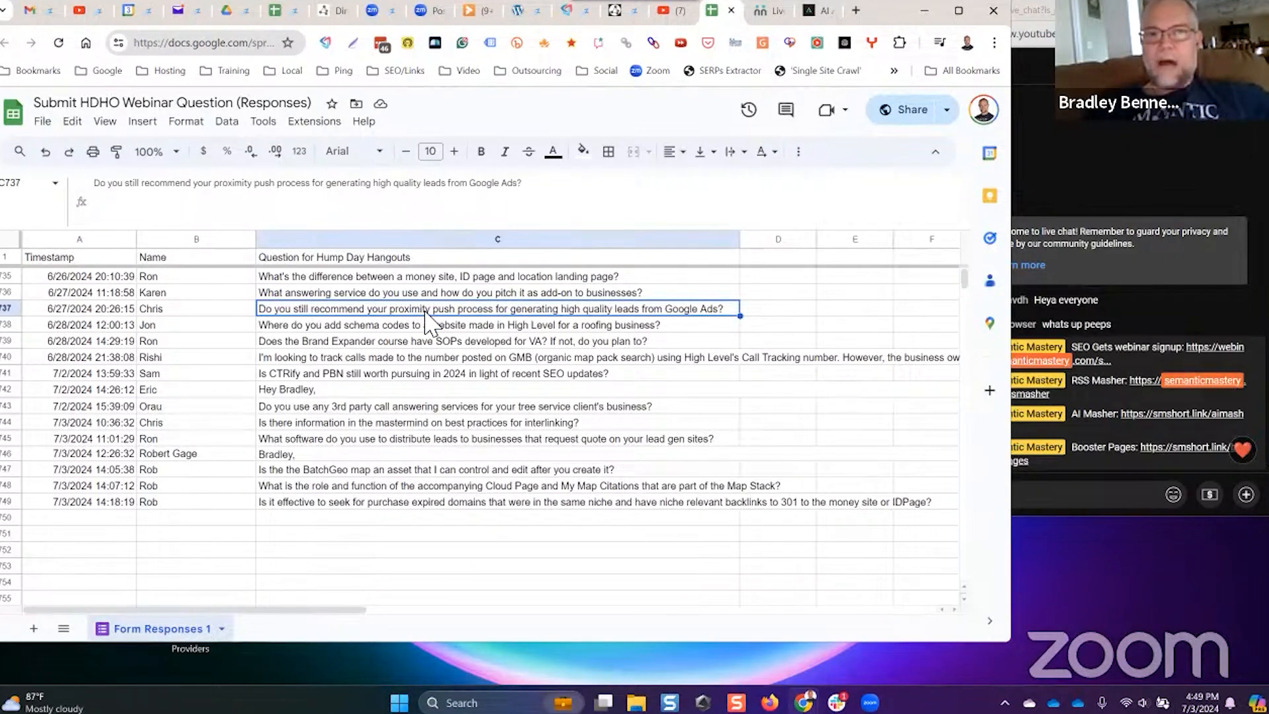
mouse_move(500, 318)
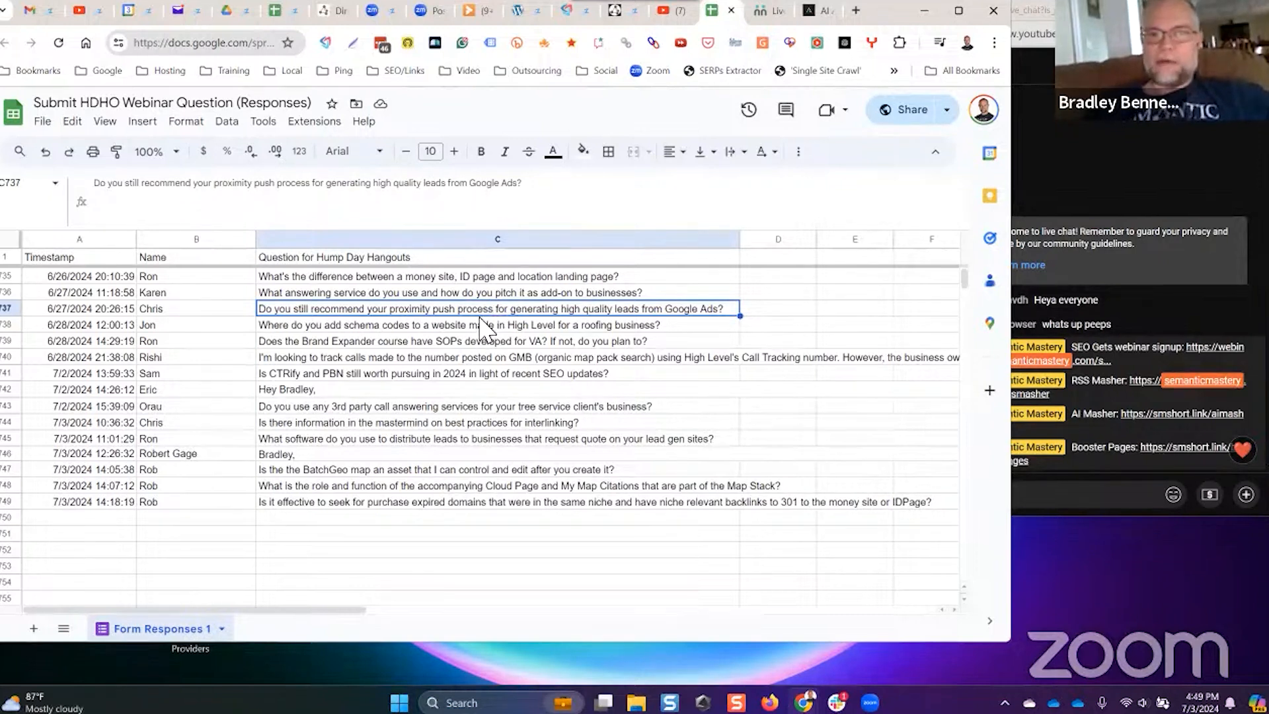
mouse_move(516, 328)
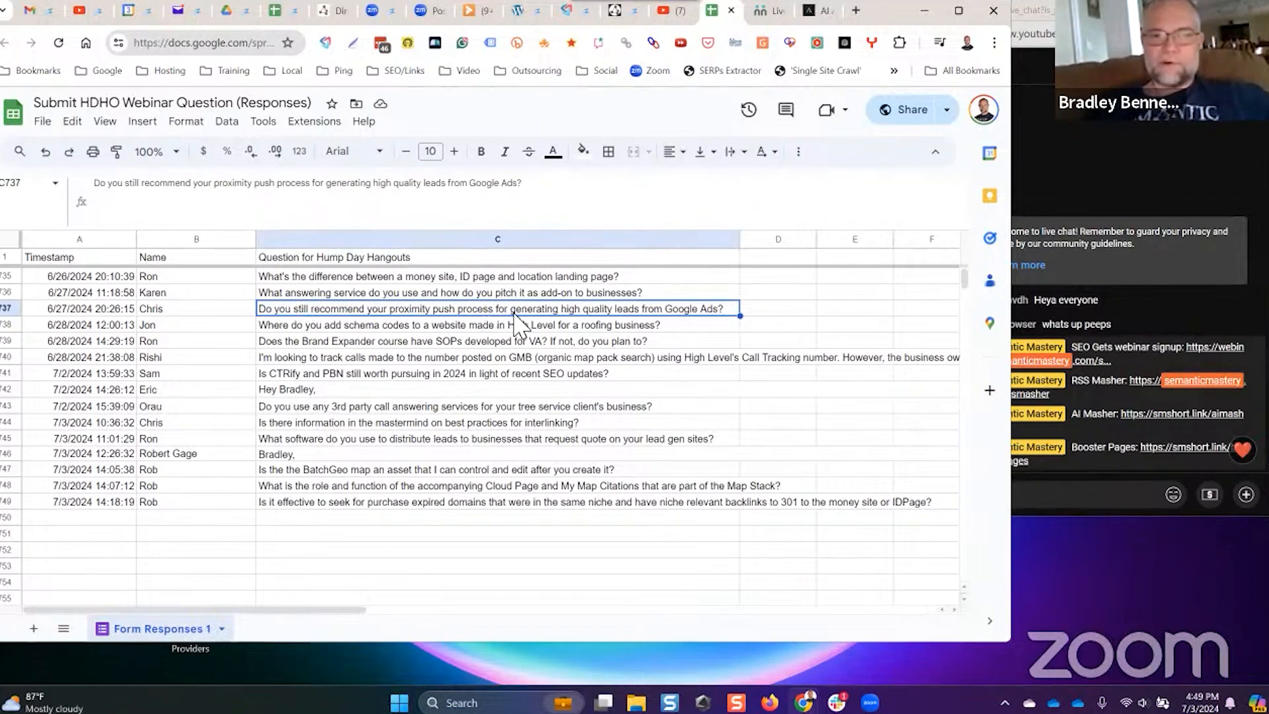
mouse_move(546, 329)
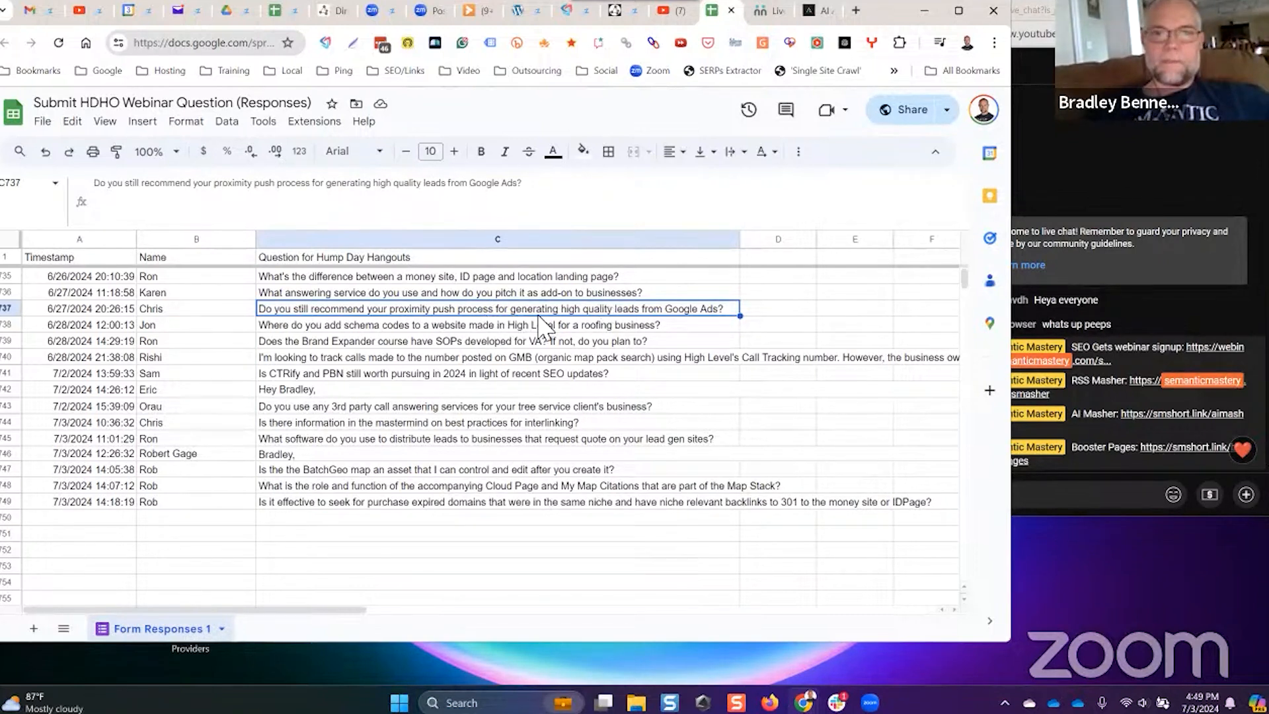